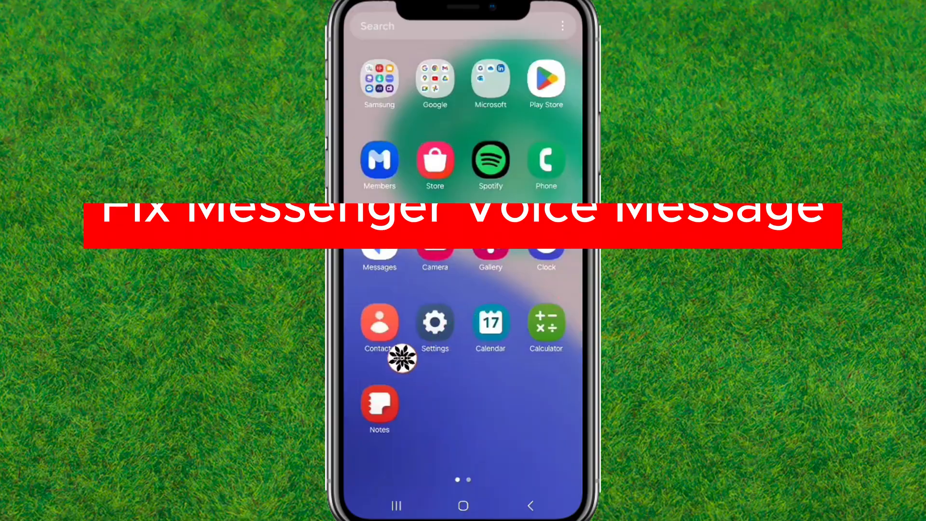
Launch Settings from the app drawer and scroll down to the Apps entry
left_click(435, 322)
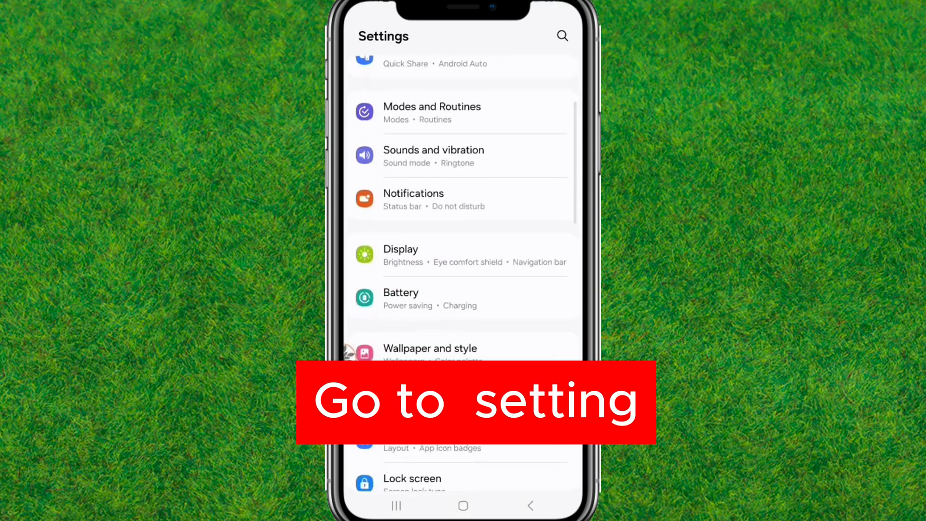
scroll("down", 3)
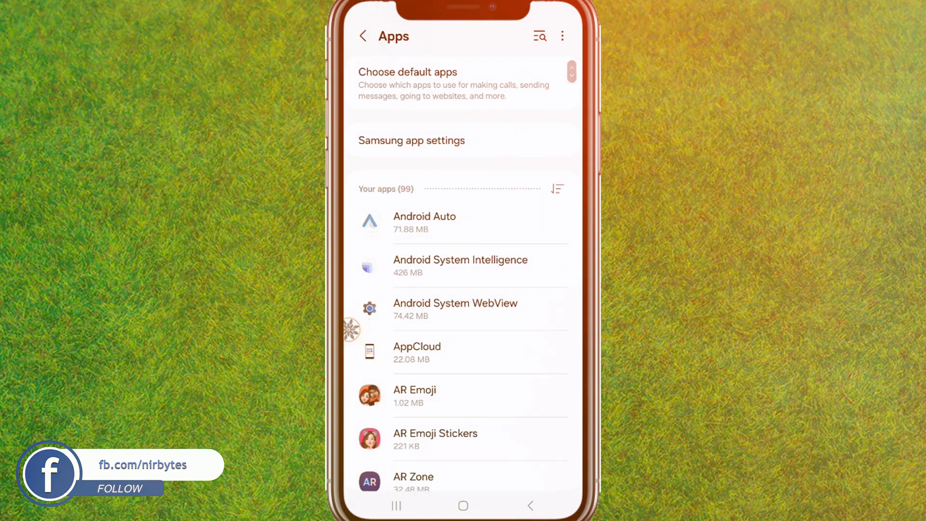
Search the app list for 'mess' and bring up Messenger's App info page
left_click(537, 35)
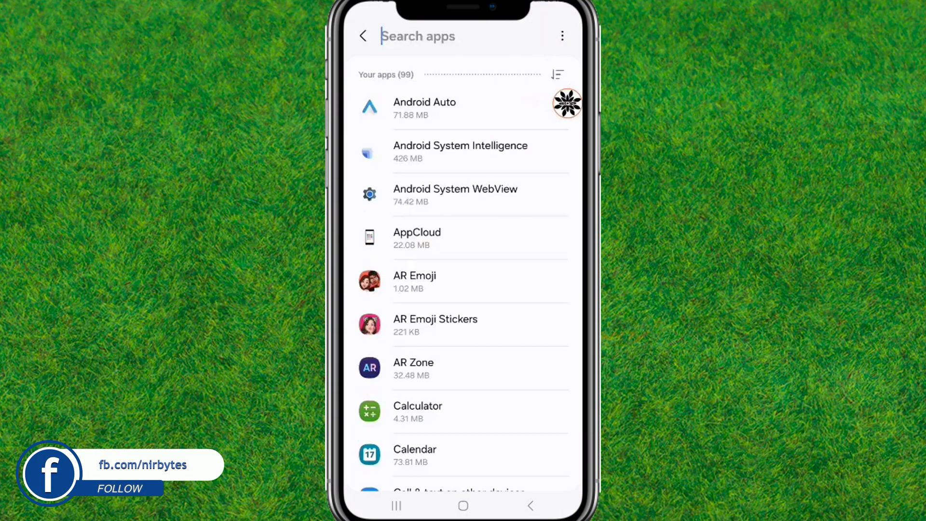
type("m")
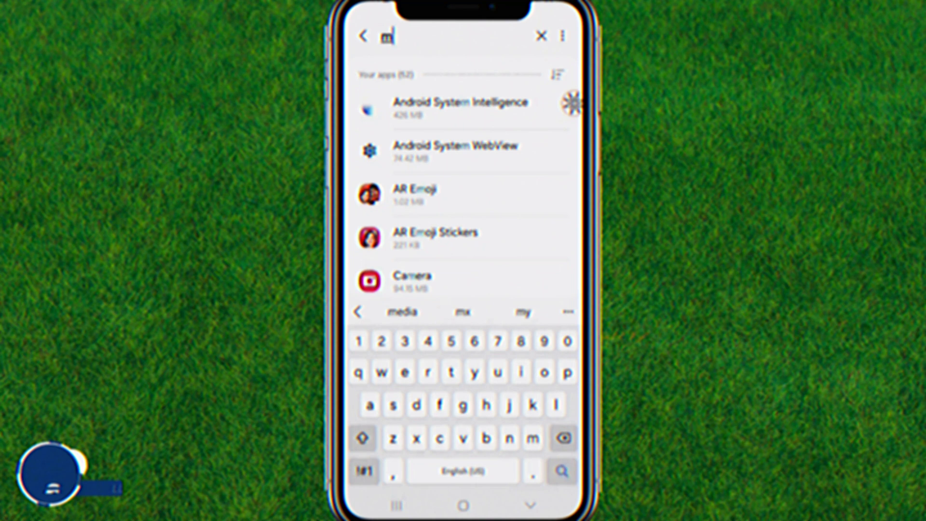
type("ess")
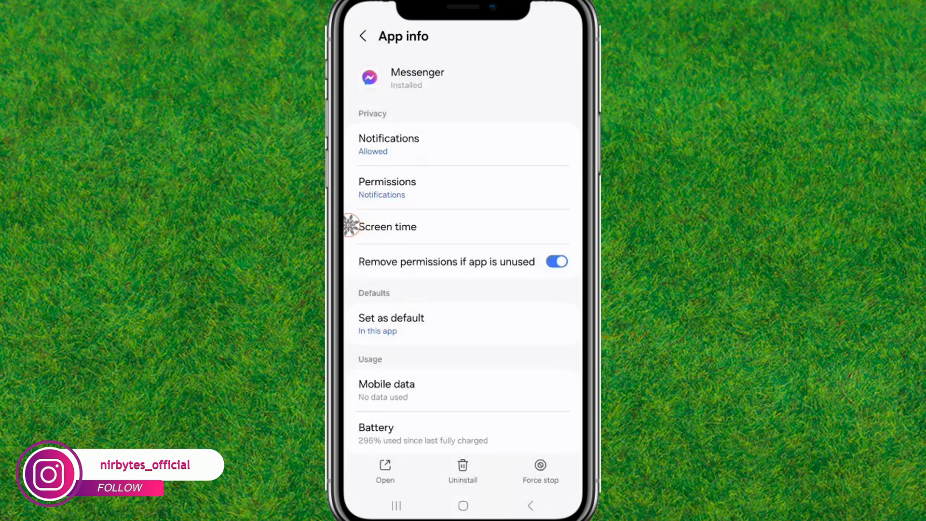
scroll("up", 3)
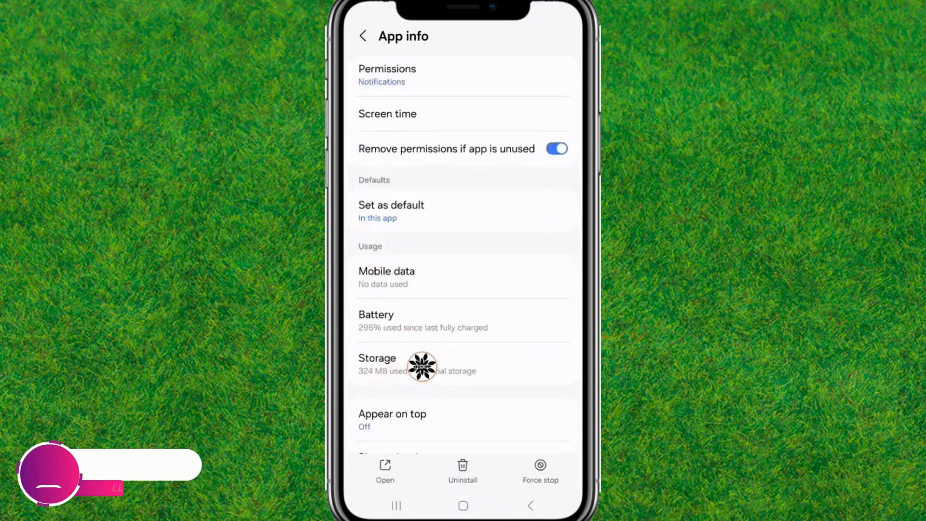
Clear all of Messenger's stored data from its Storage page, confirming the deletion
left_click(378, 364)
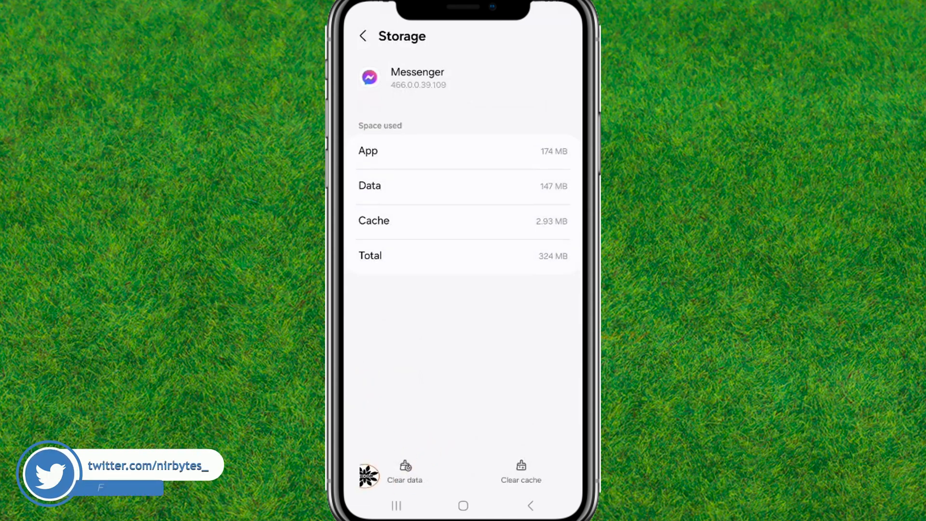
left_click(404, 472)
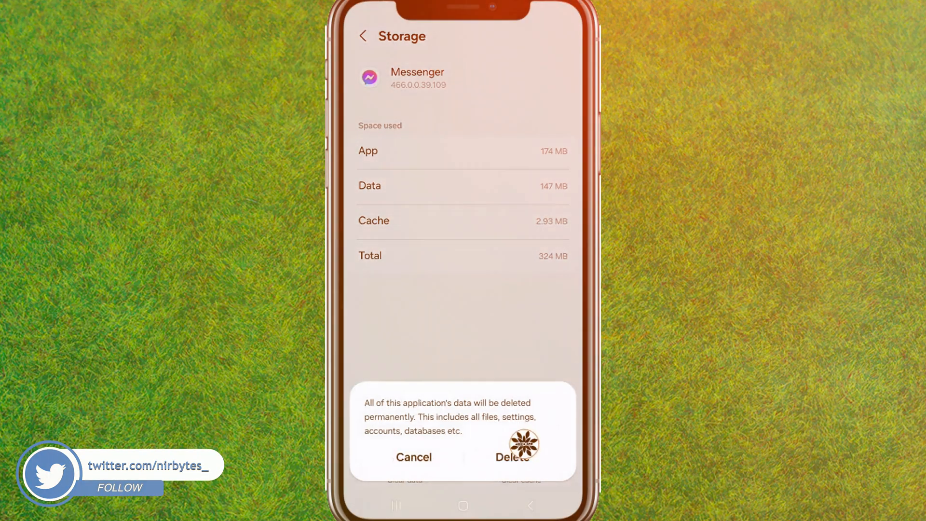
left_click(513, 457)
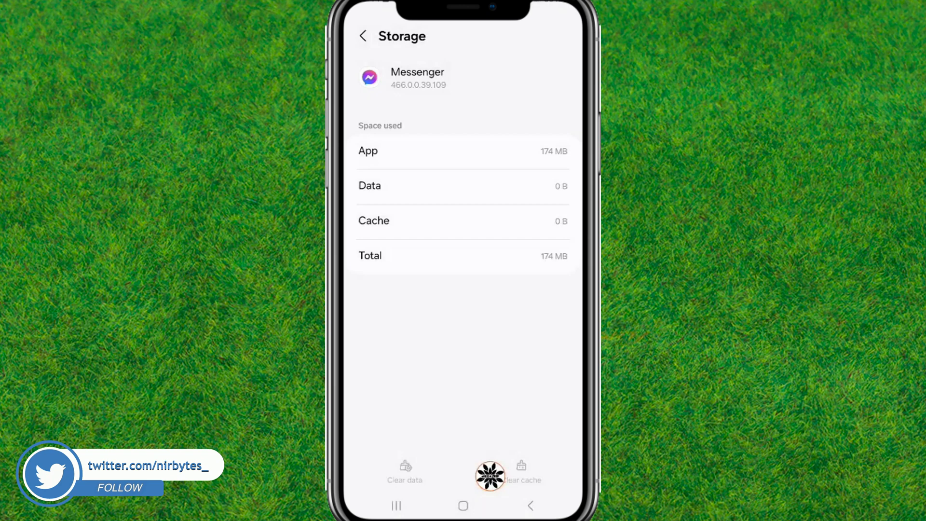
left_click(364, 36)
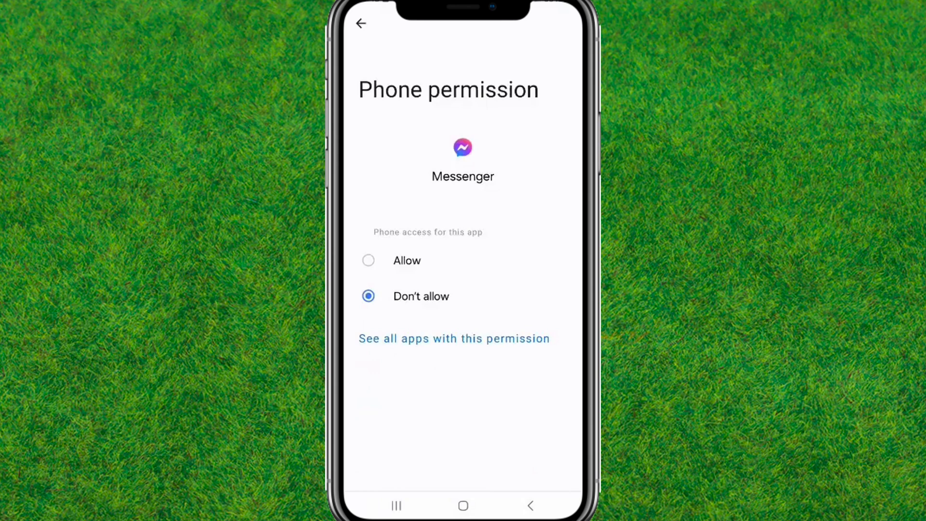
Allow Messenger's Phone and Calendar permissions, then go back out to the home screen
left_click(361, 23)
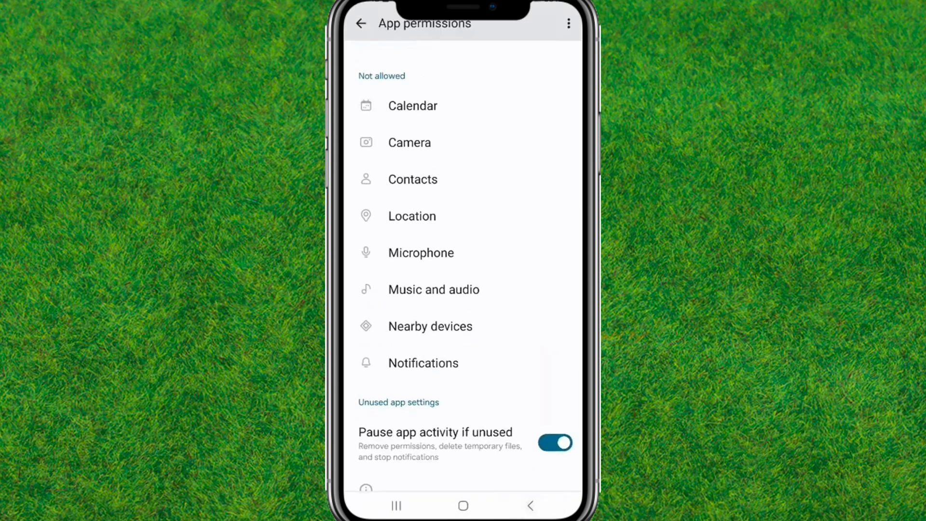
scroll("up", 3)
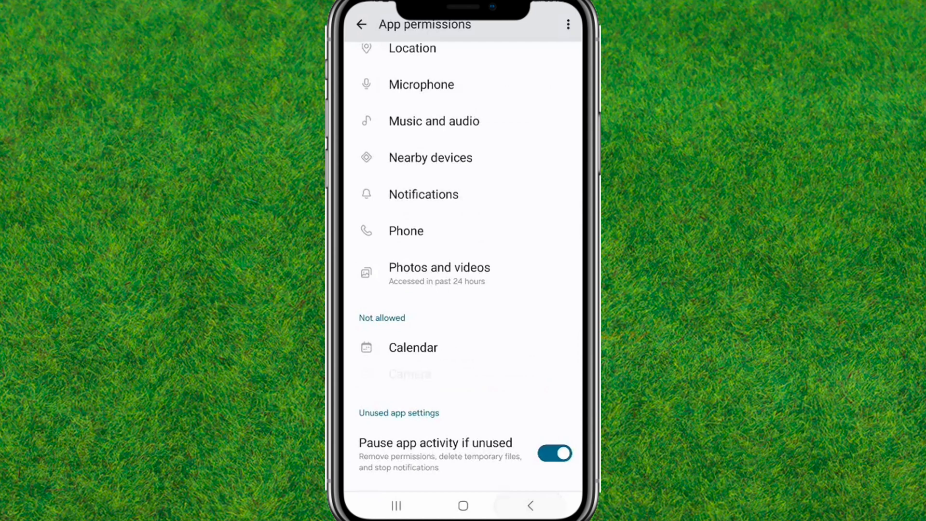
left_click(412, 348)
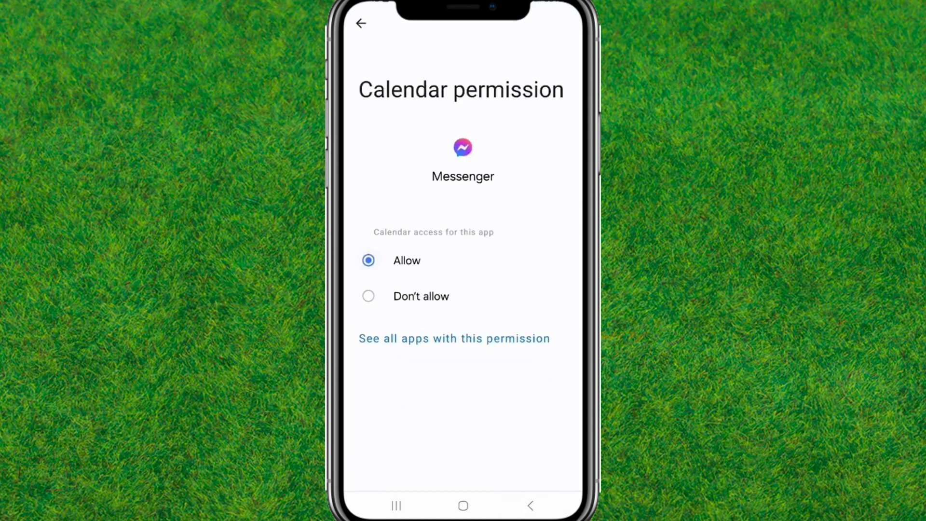
left_click(361, 23)
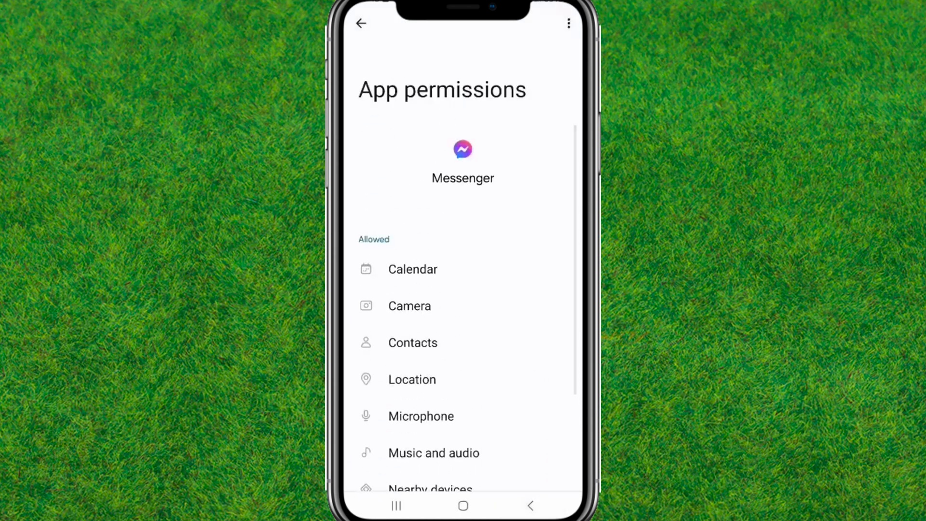
left_click(361, 23)
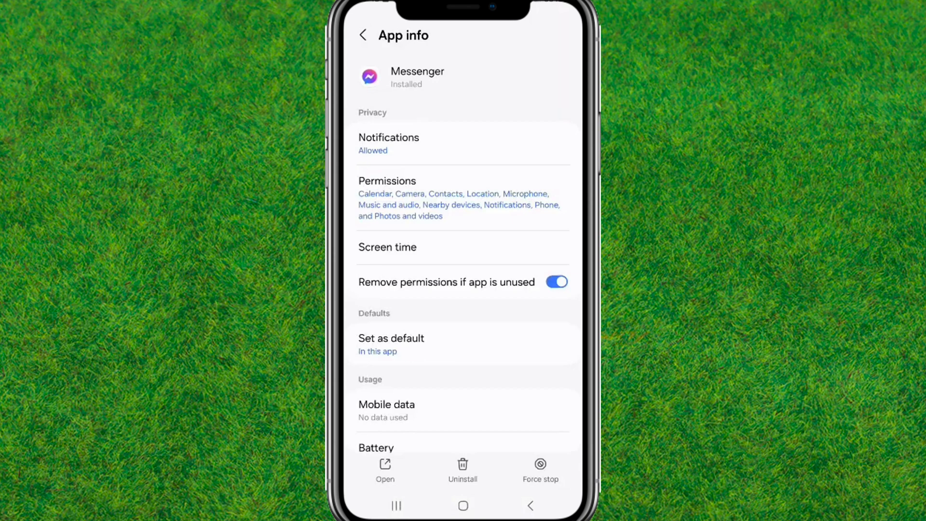
left_click(462, 505)
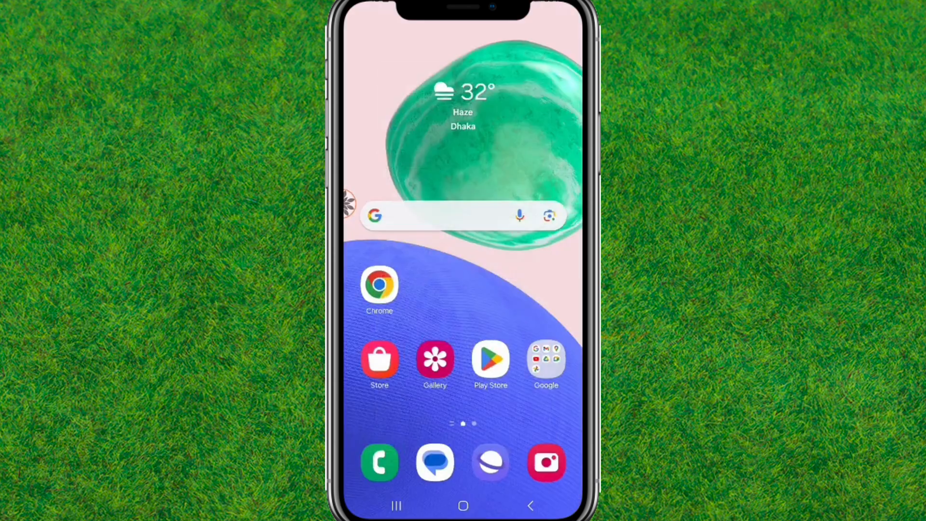
mouse_move(411, 378)
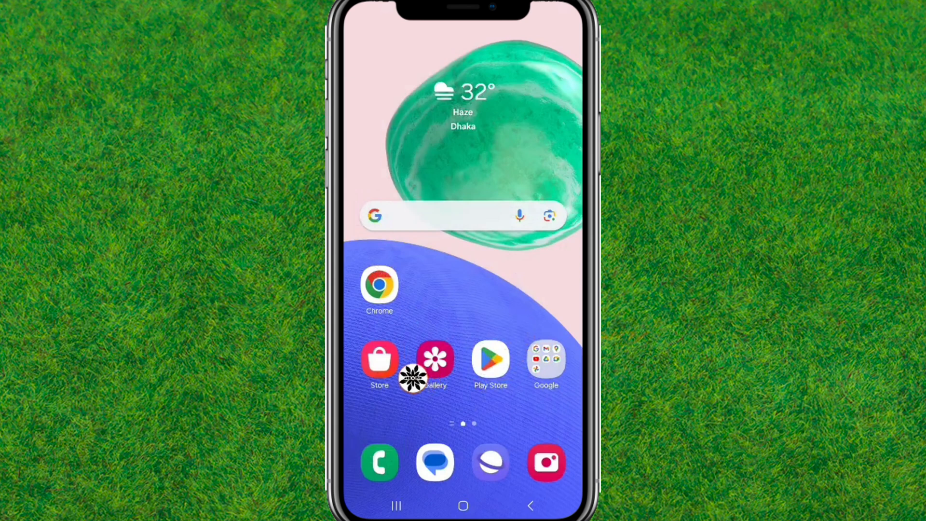
Launch the Google Play Store from the home screen
left_click(490, 359)
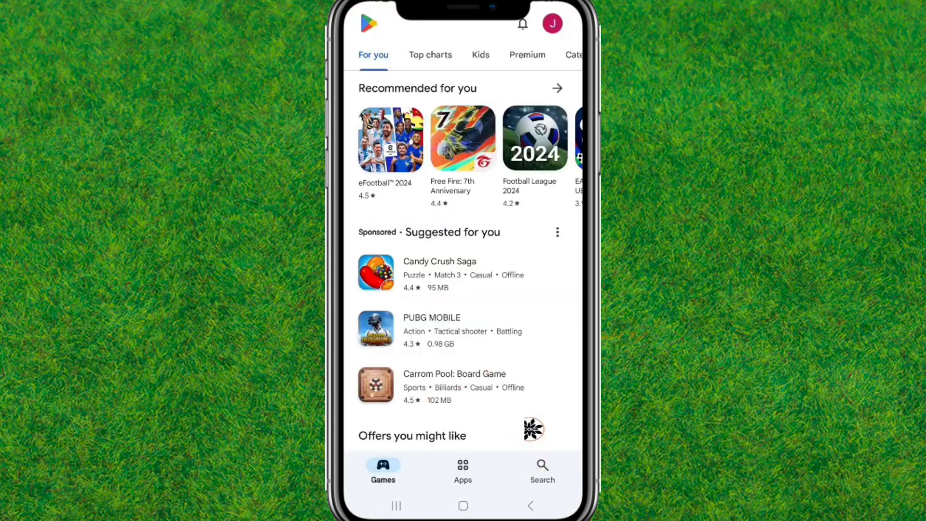
Rerun the 'messenger' search, see Messenger listed as Installed with no update, and go home
left_click(541, 470)
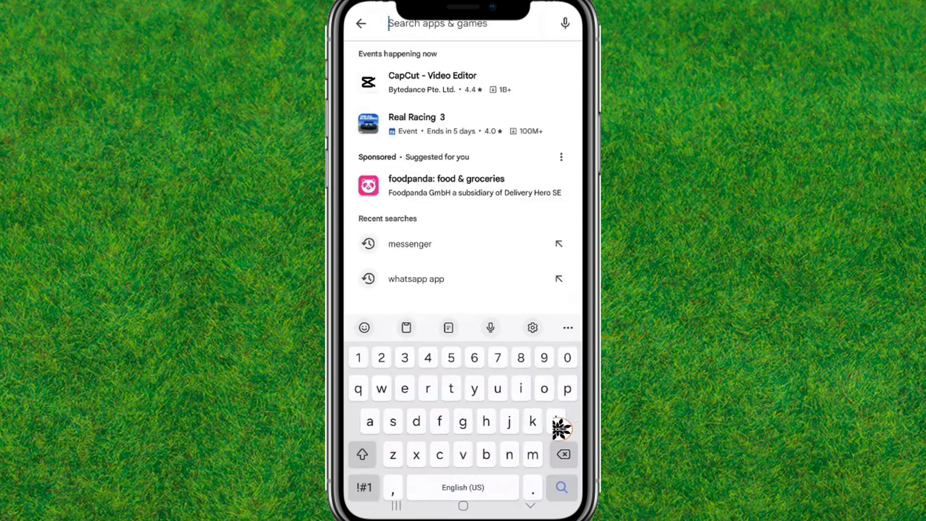
type("m")
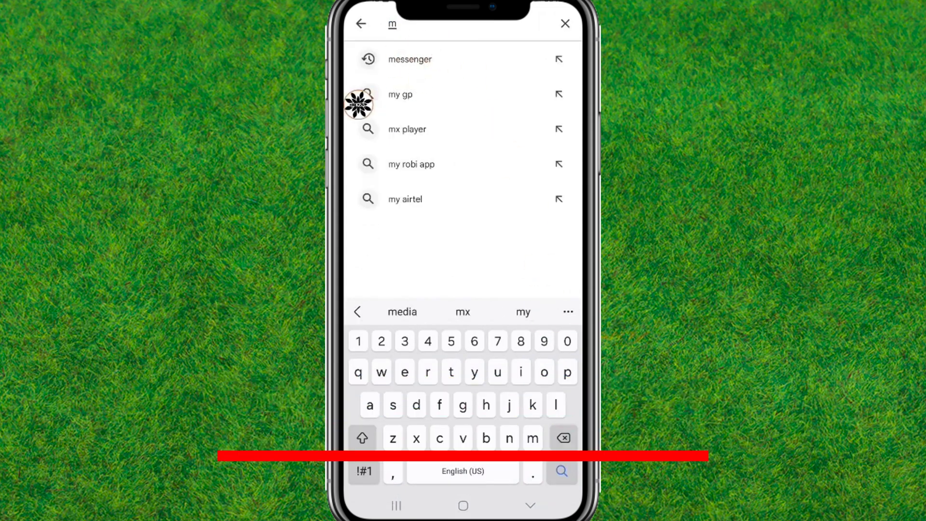
left_click(409, 59)
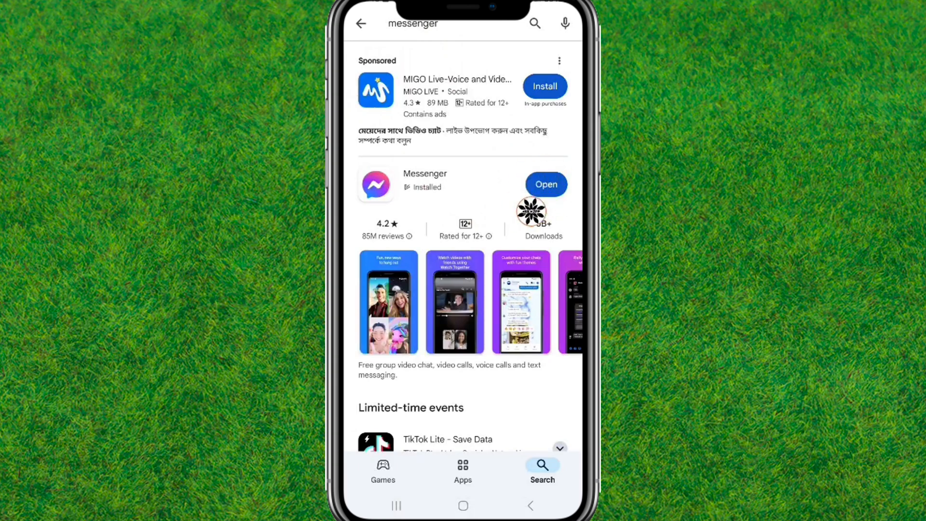
left_click(462, 505)
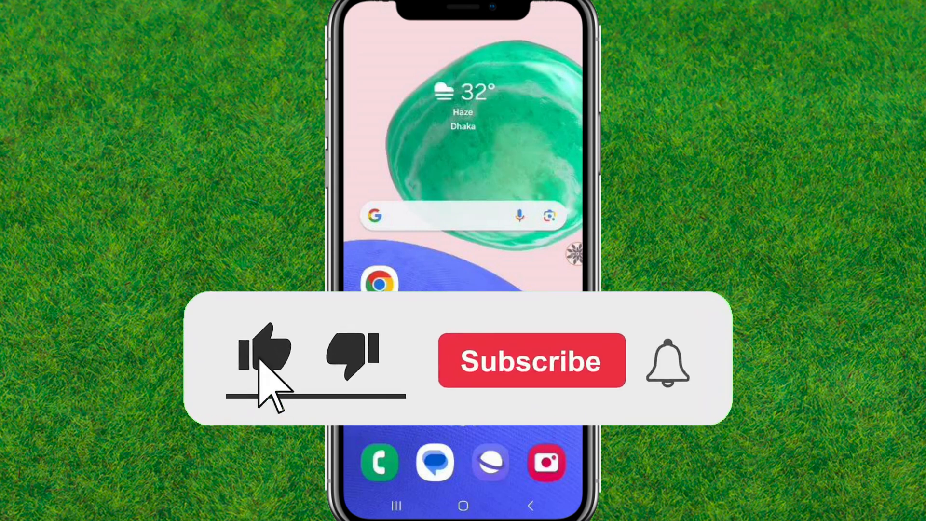
left_click(529, 359)
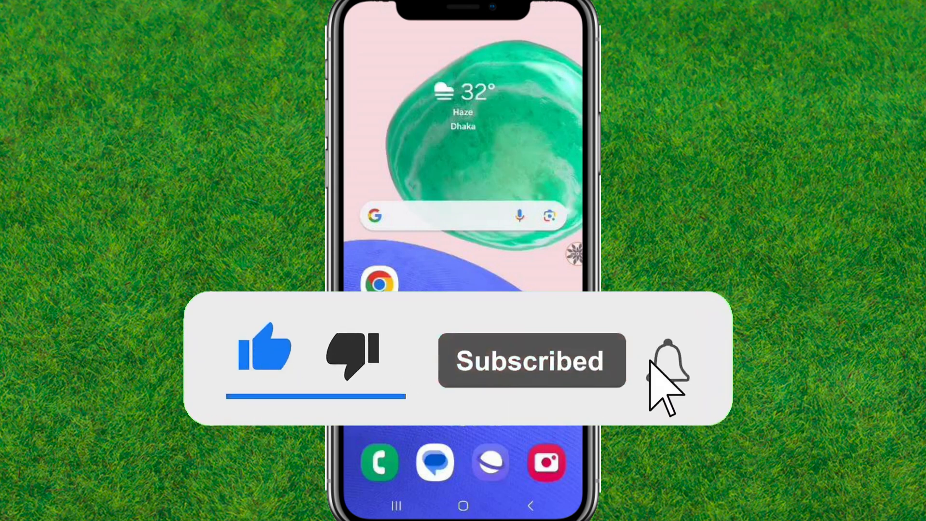